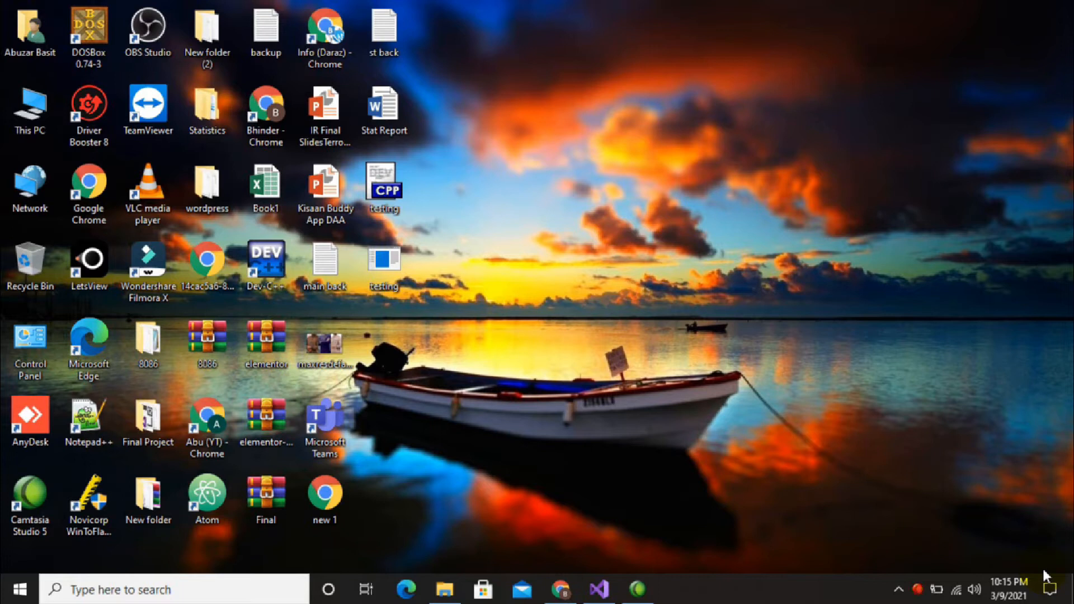
mouse_move(613, 524)
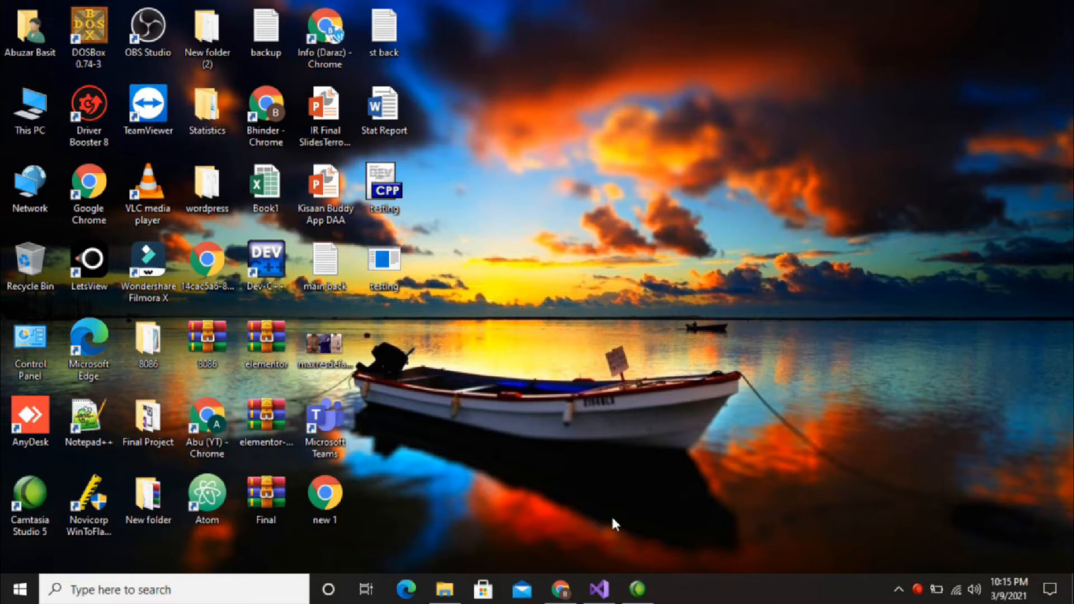
Bring the Visual Studio 'assembly startup' project window forward from the taskbar.
click(597, 589)
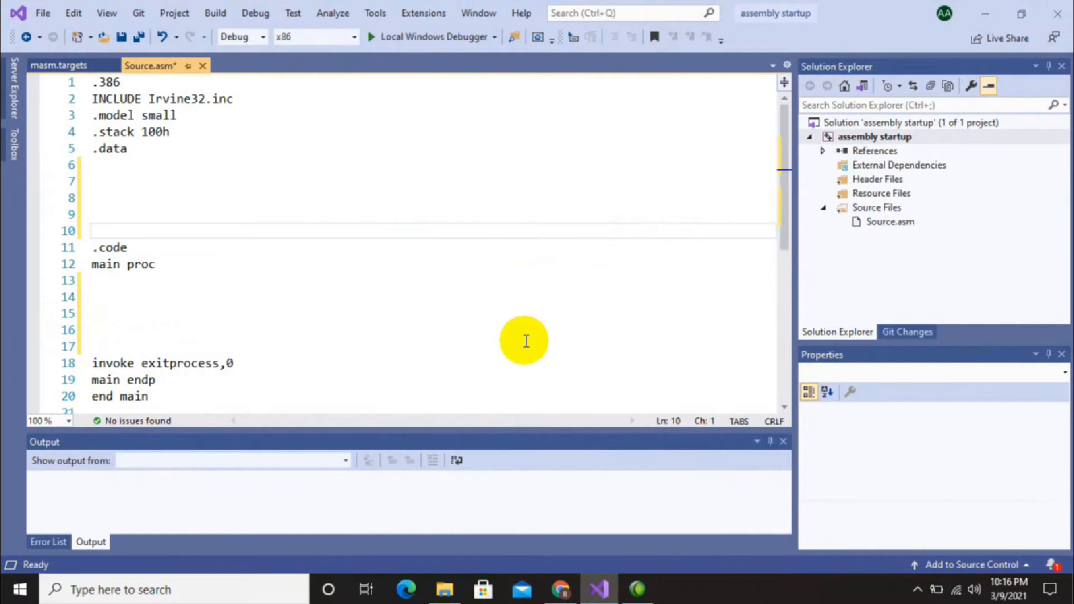
Write mov eax,8 and mov ebx,7 on the lines under main proc.
click(92, 230)
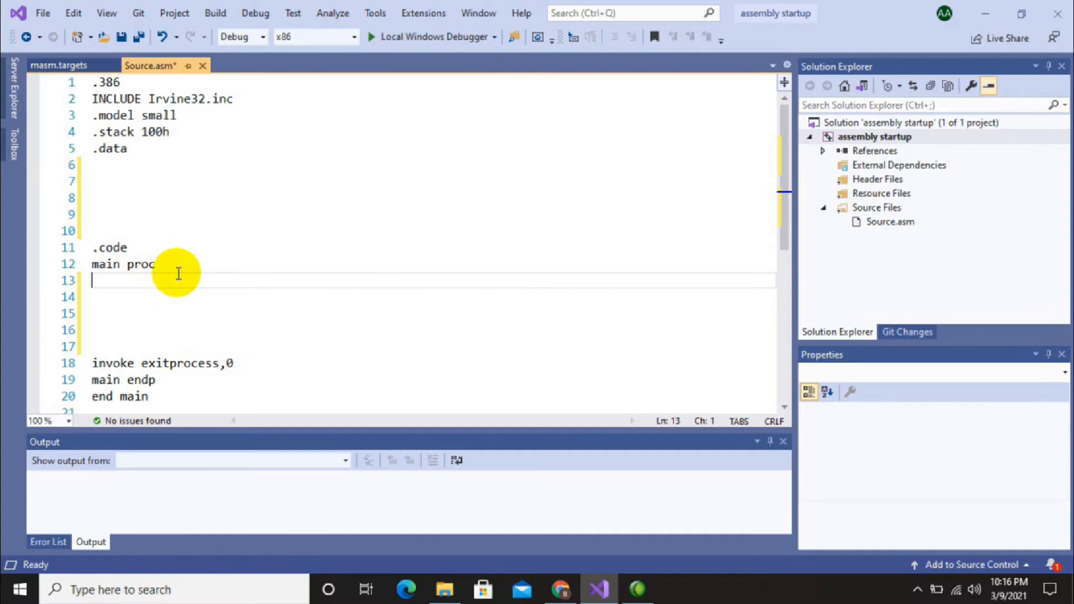
text(mov e)
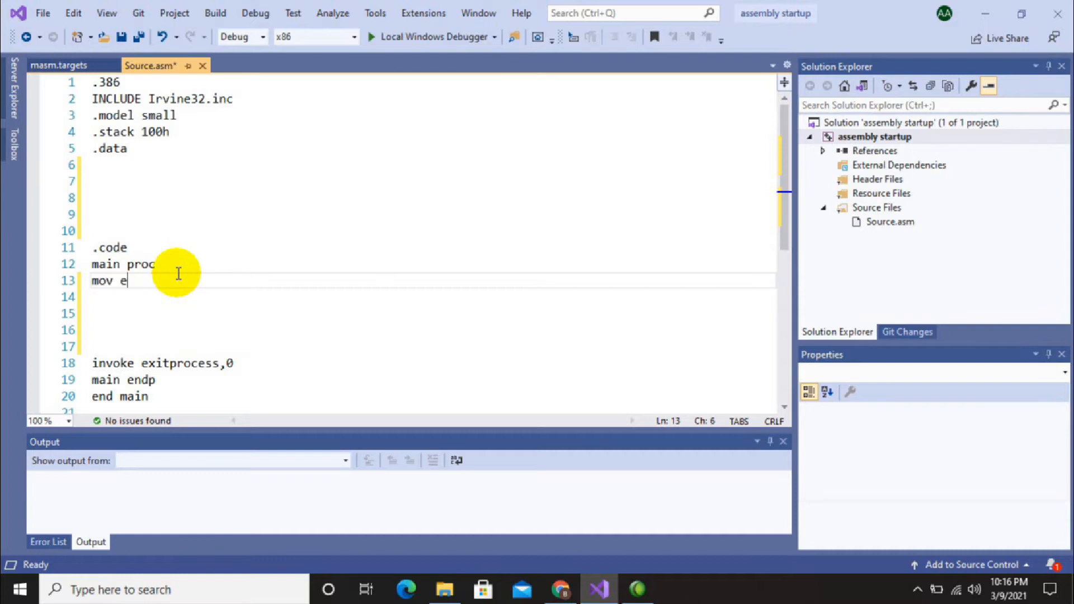
text(ax,8)
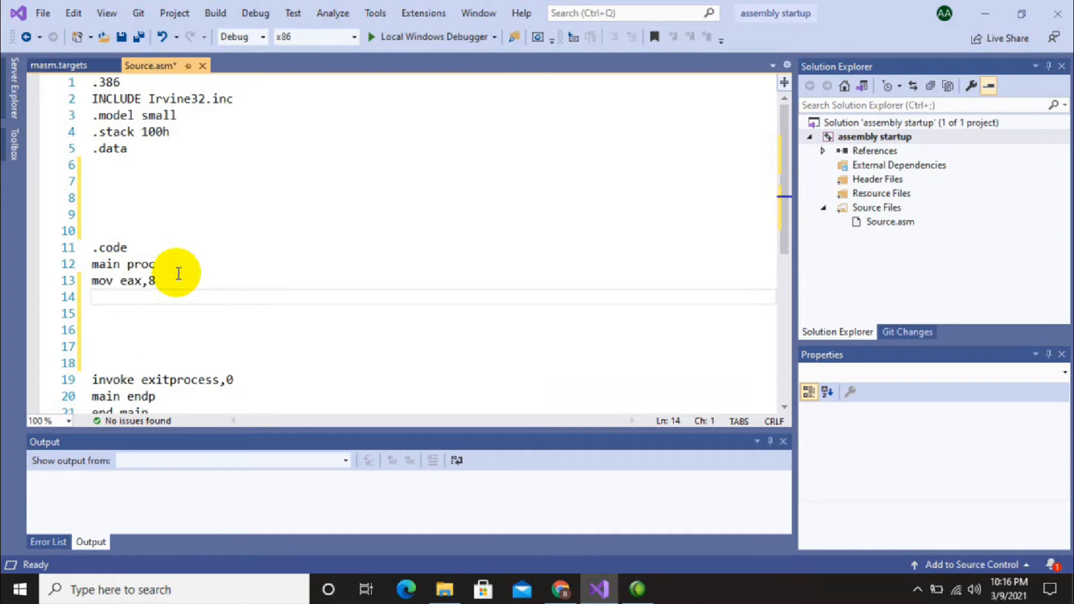
text(mob)
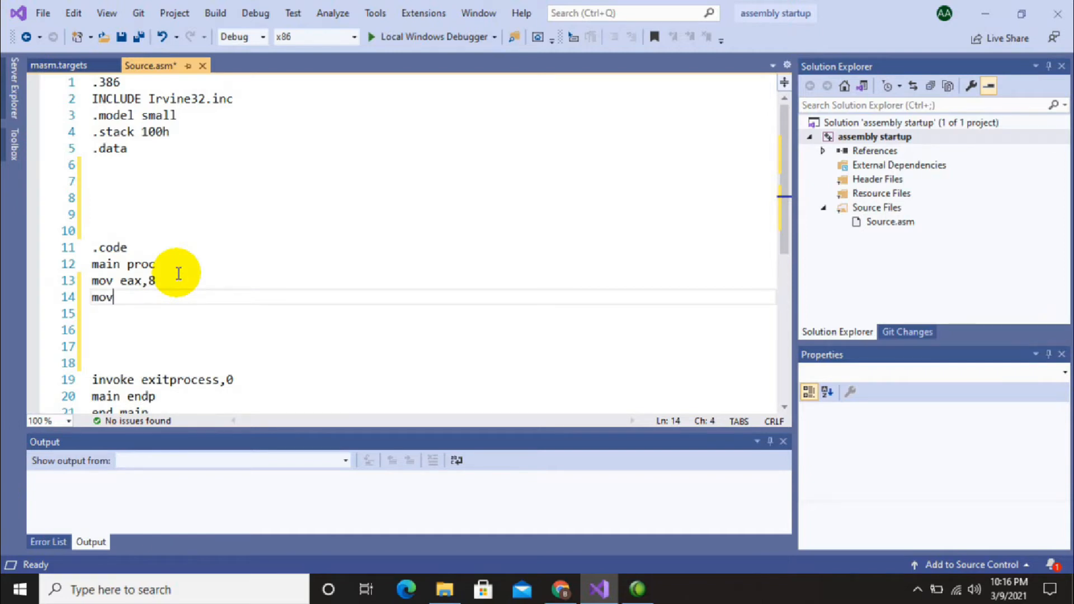
text(ebx)
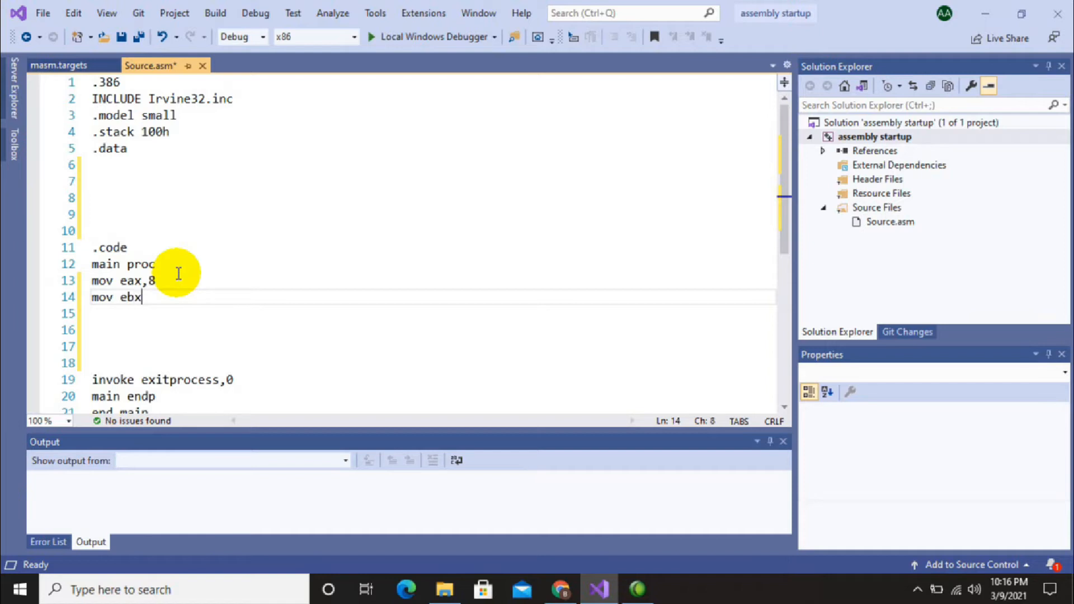
text(,)
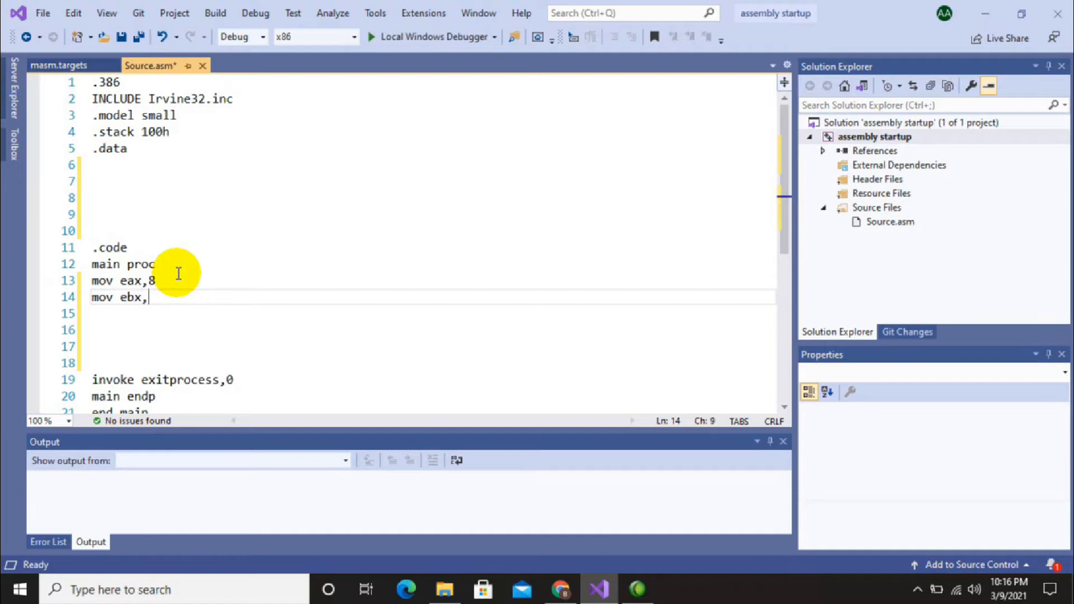
text(7)
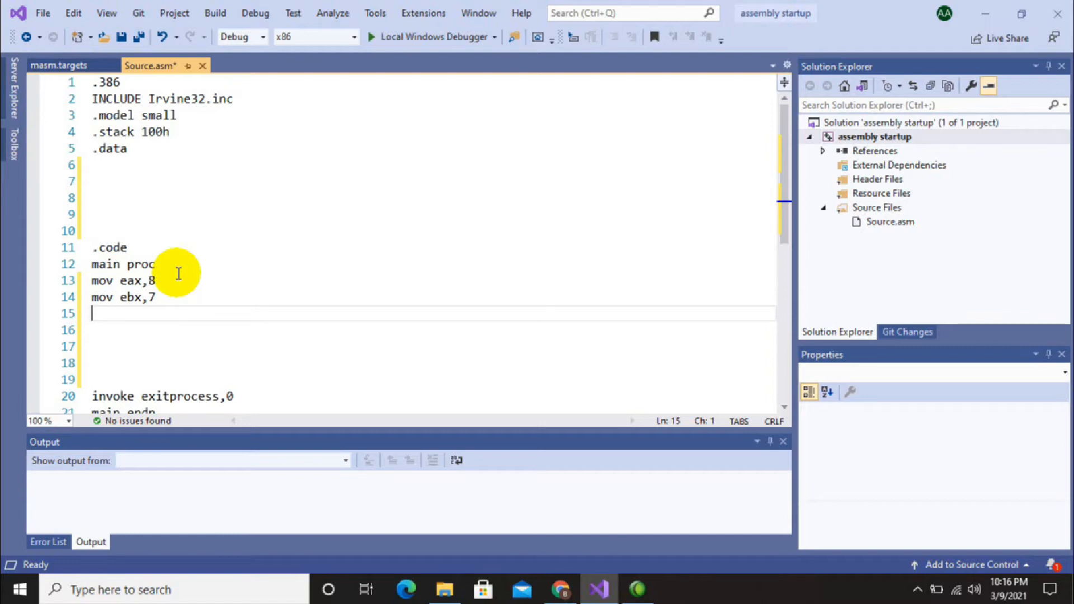
Write add eax,ebx after the mov lines, correcting the mistyped operand.
text(add)
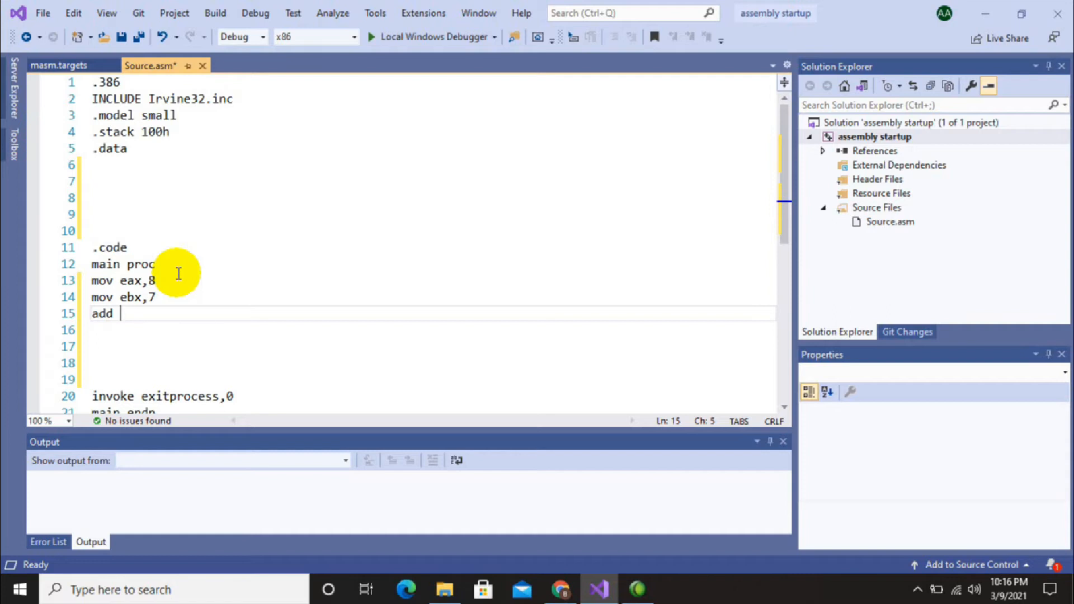
text(eax,)
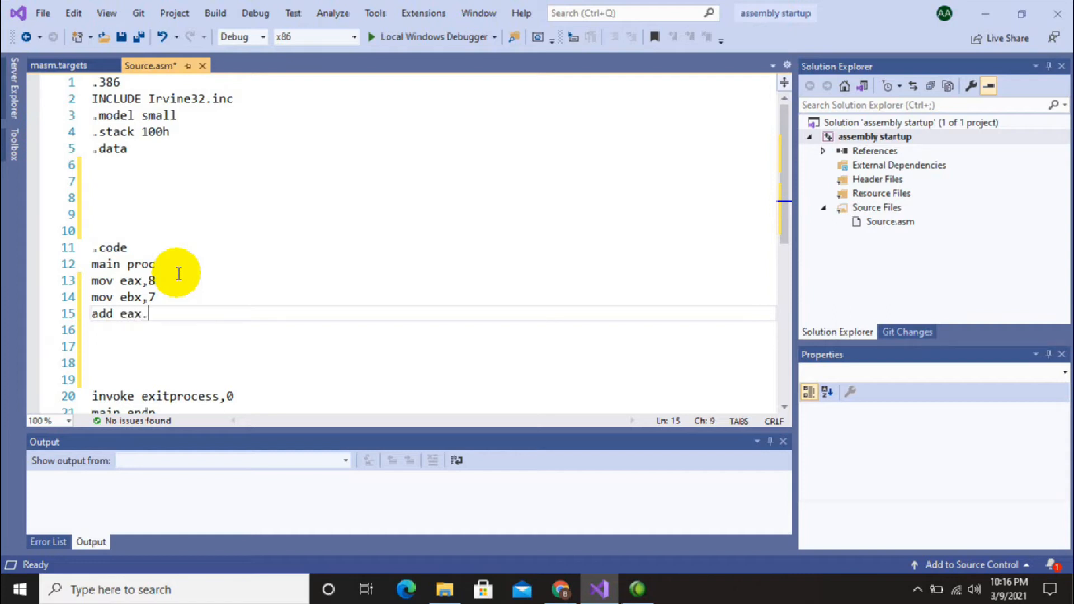
text(ebx)
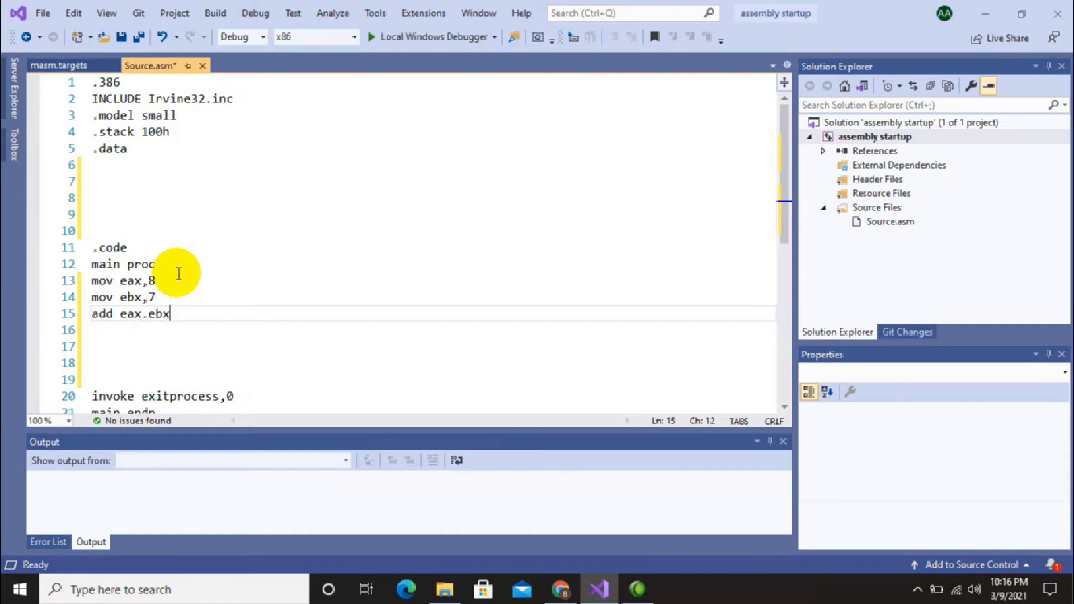
key(BackSpace)
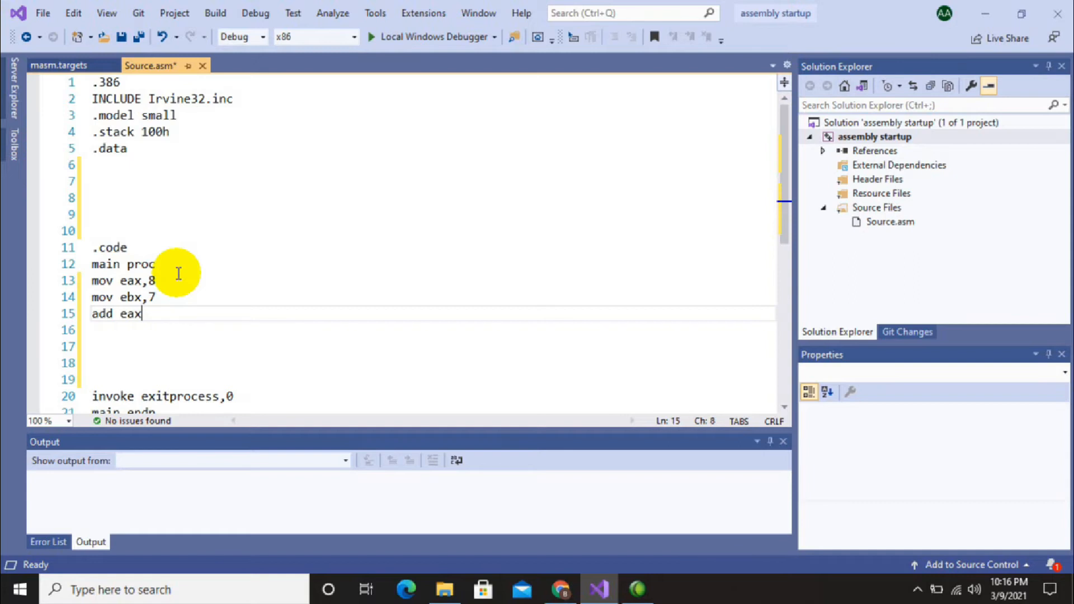
text(,ebx)
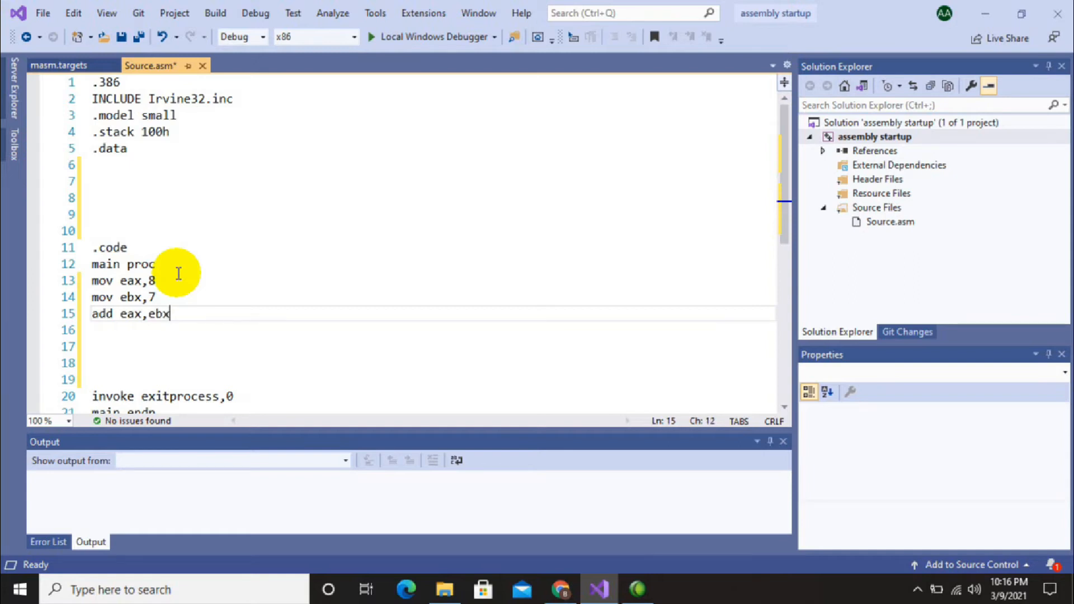
Write call writeint to print the sum and select the four new instruction lines.
text(call write)
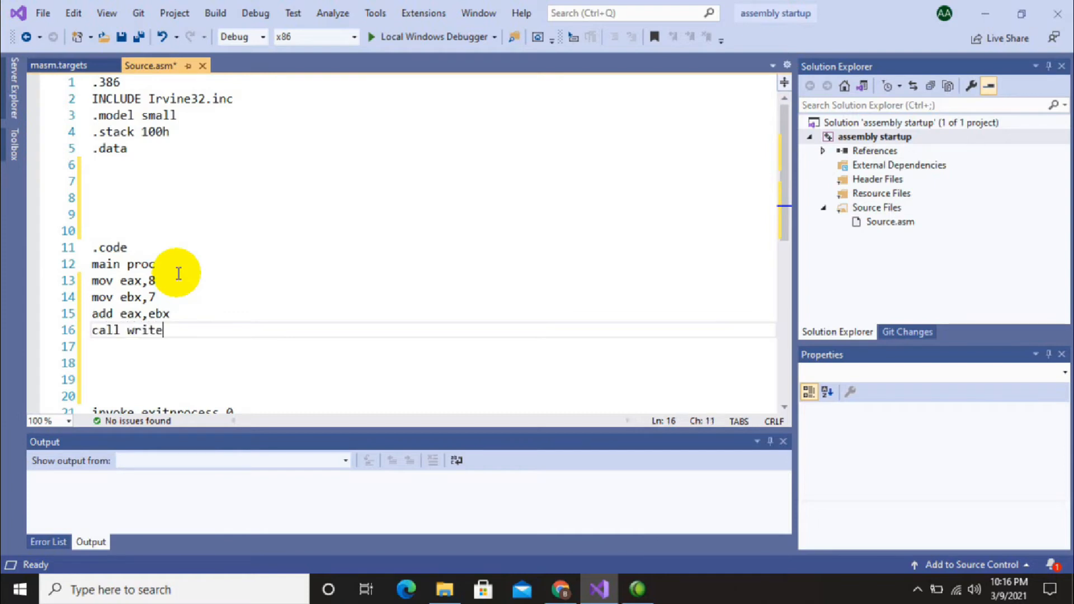
text(int)
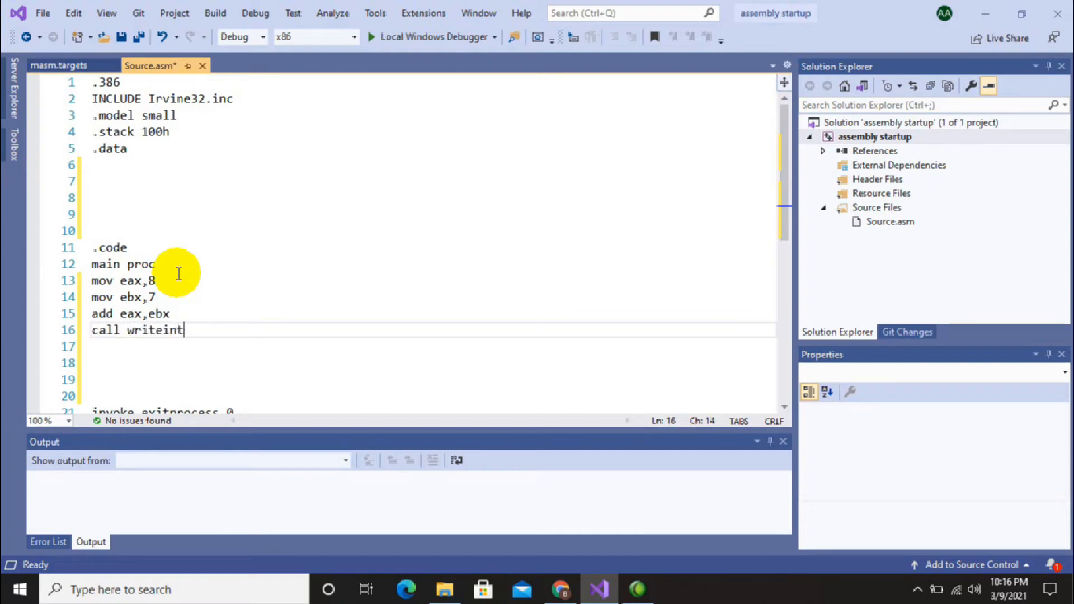
key(enter)
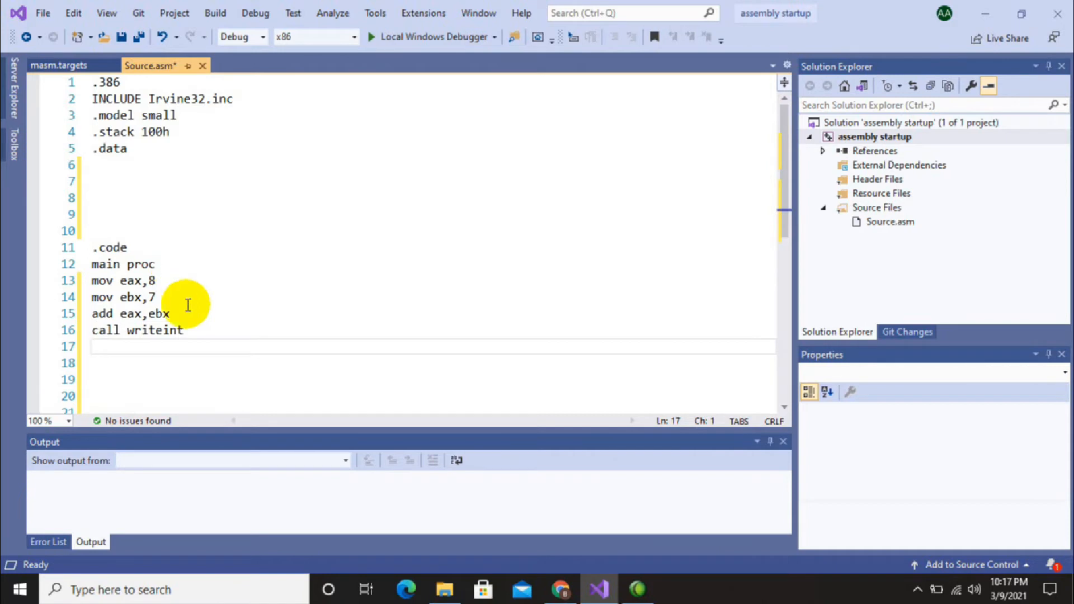
drag(187, 306, 77, 281)
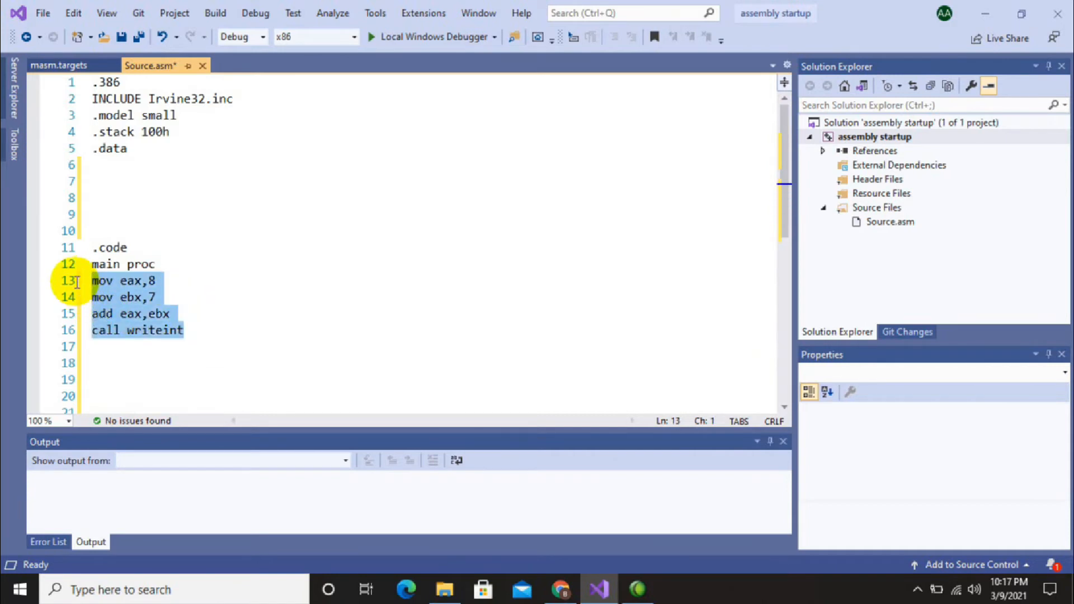
mouse_move(288, 325)
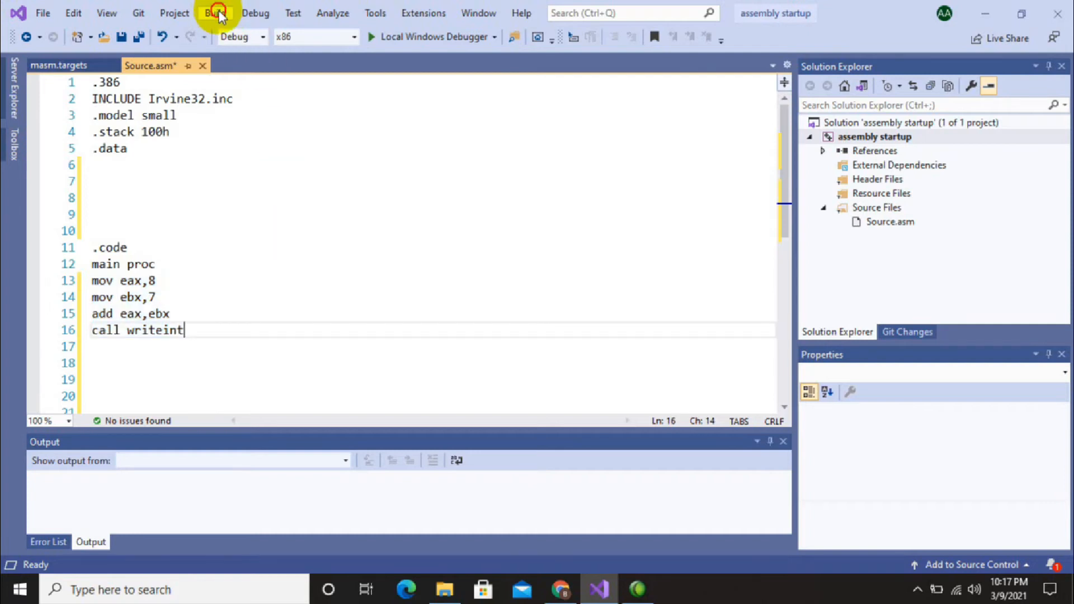
Build the solution, finishing with 1 succeeded and 0 failed.
click(215, 13)
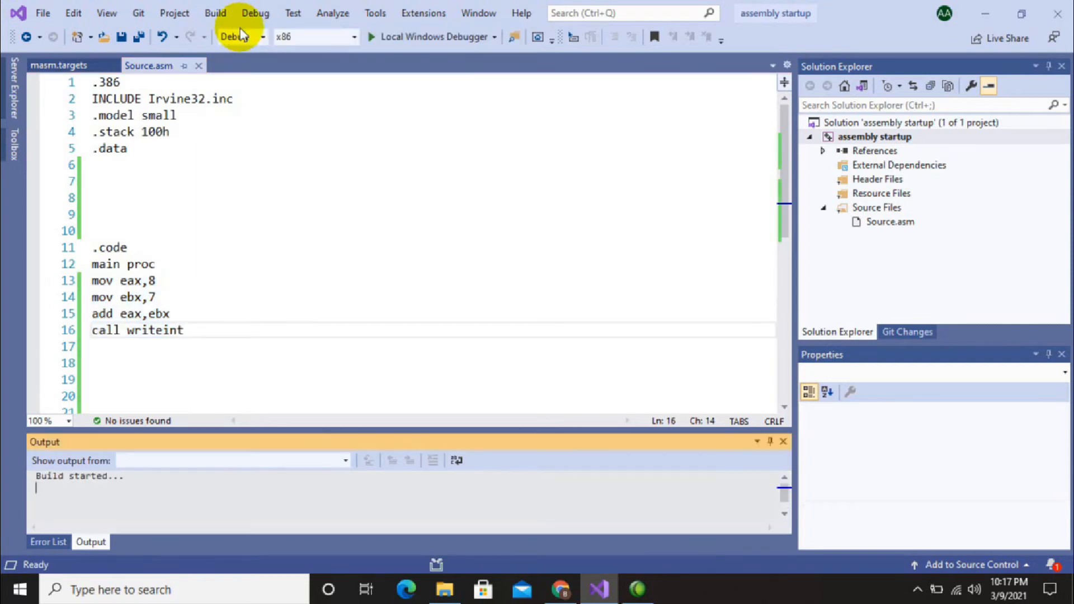
click(215, 13)
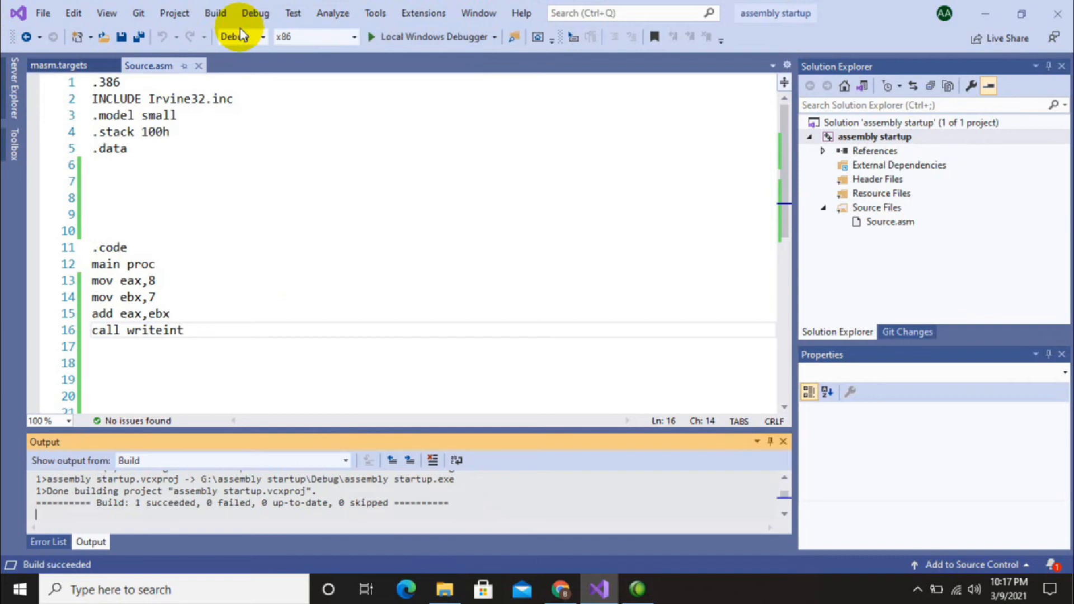
mouse_move(165, 13)
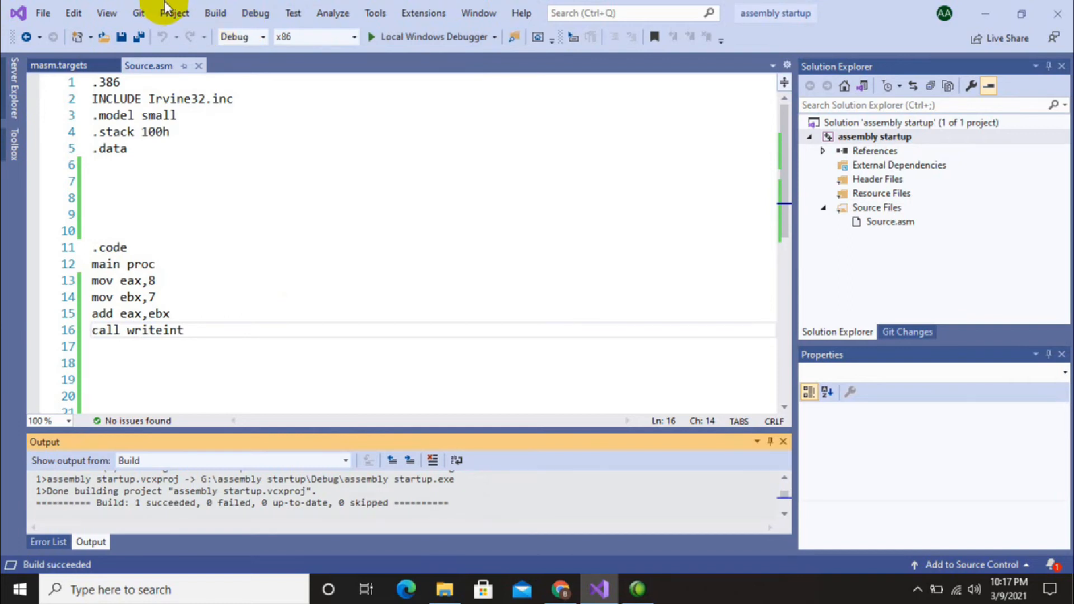
Start the built program under the debugger via Debug > Start Debugging (F5).
click(255, 12)
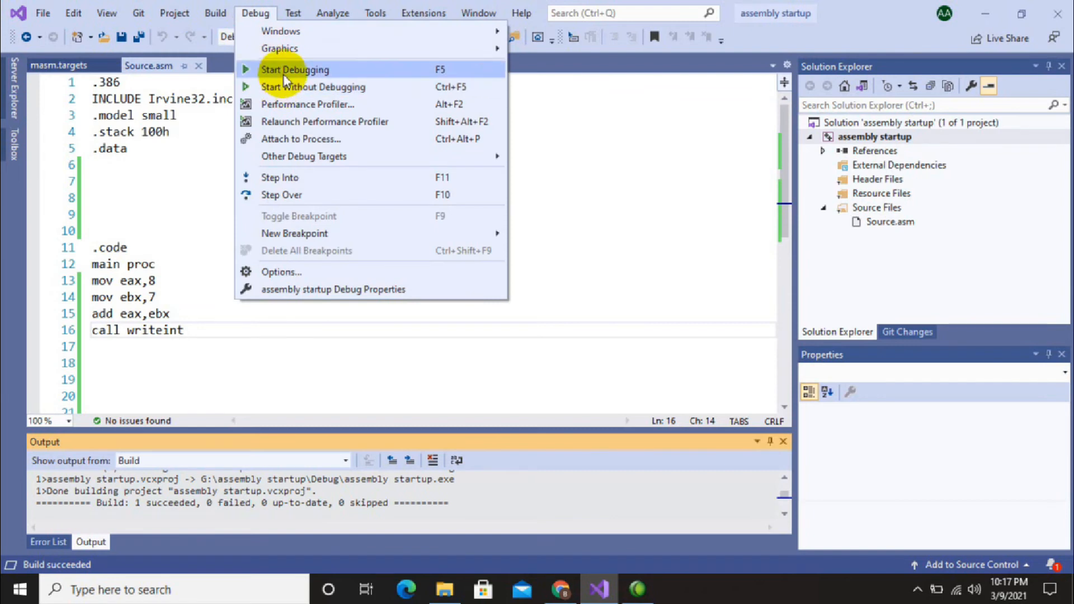
click(296, 70)
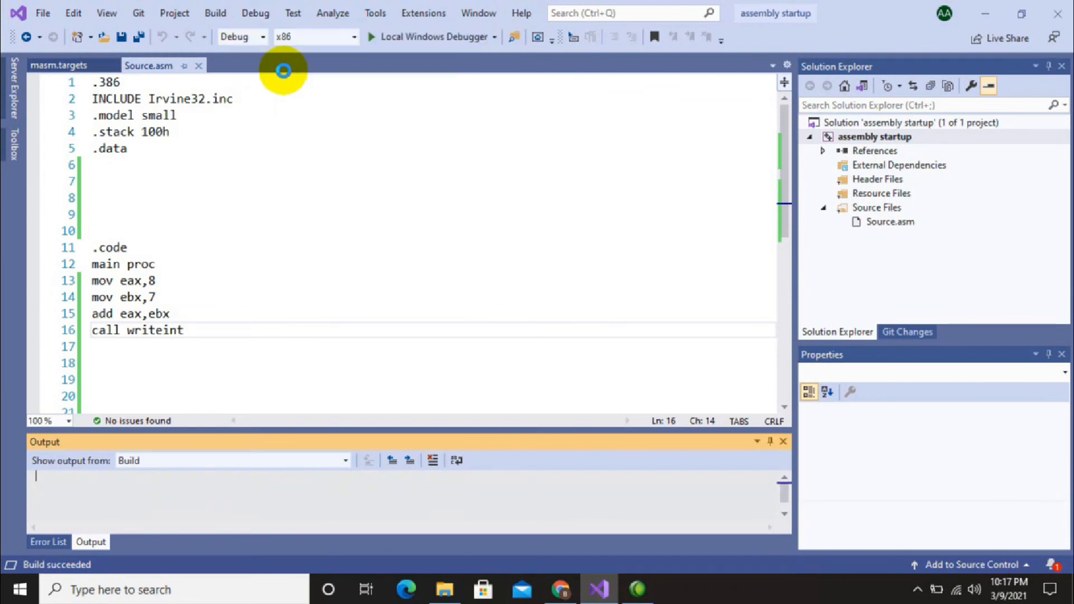